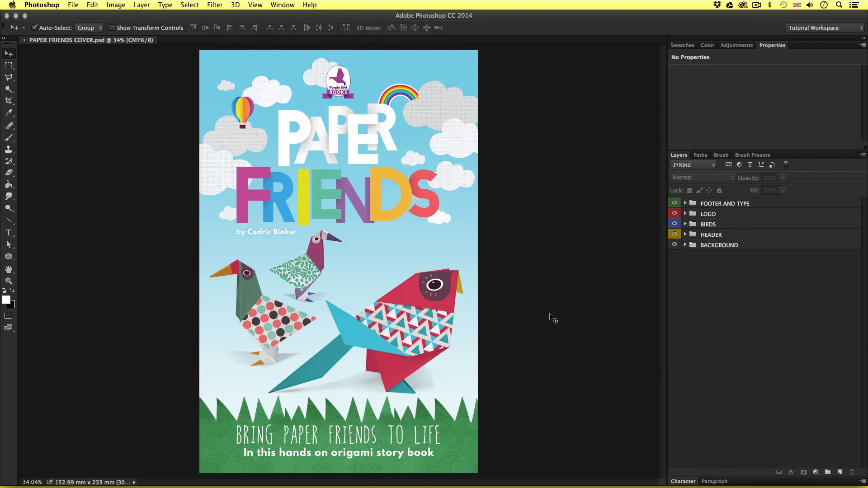
mouse_move(534, 274)
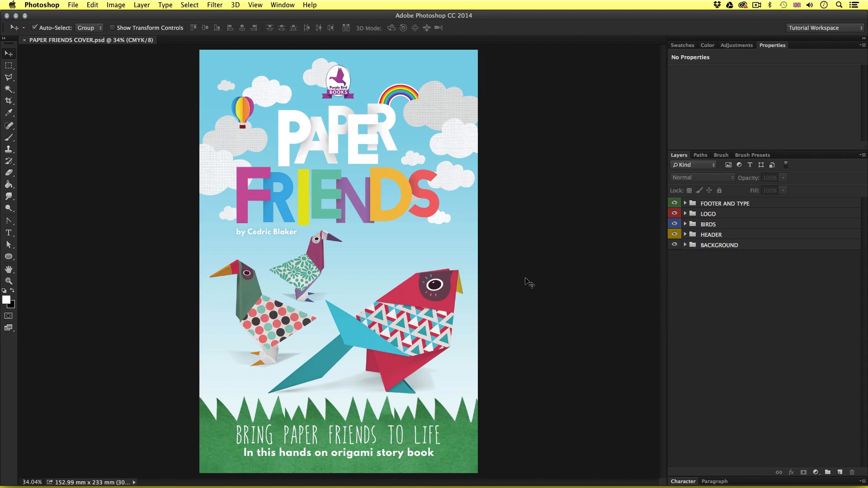
mouse_move(492, 260)
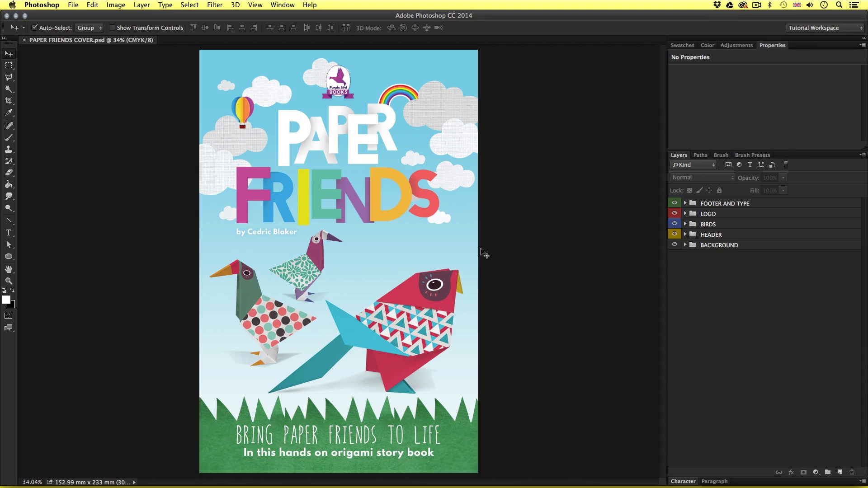
mouse_move(465, 158)
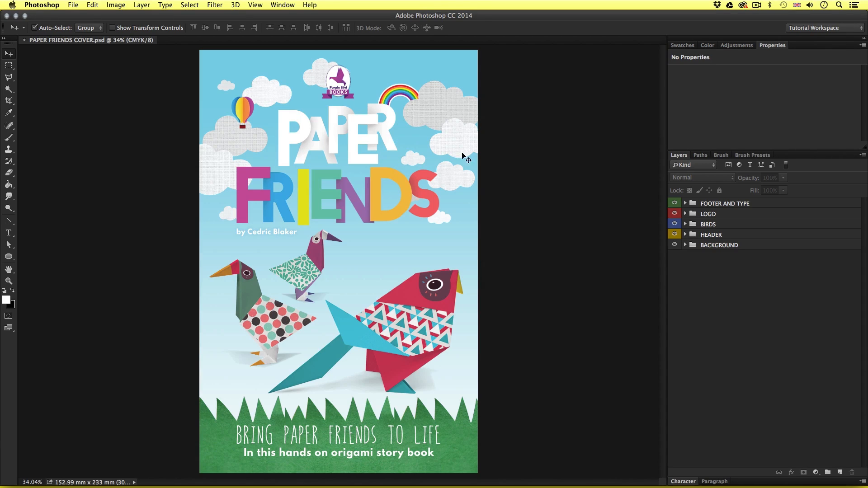
mouse_move(260, 73)
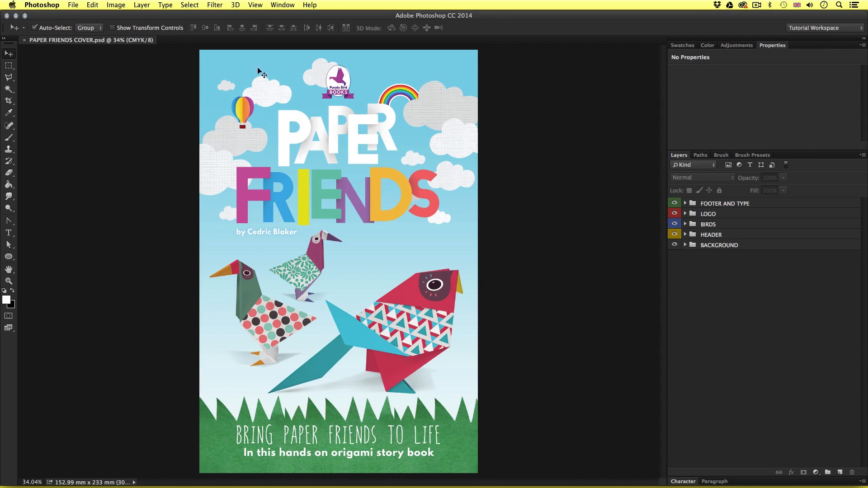
mouse_move(482, 153)
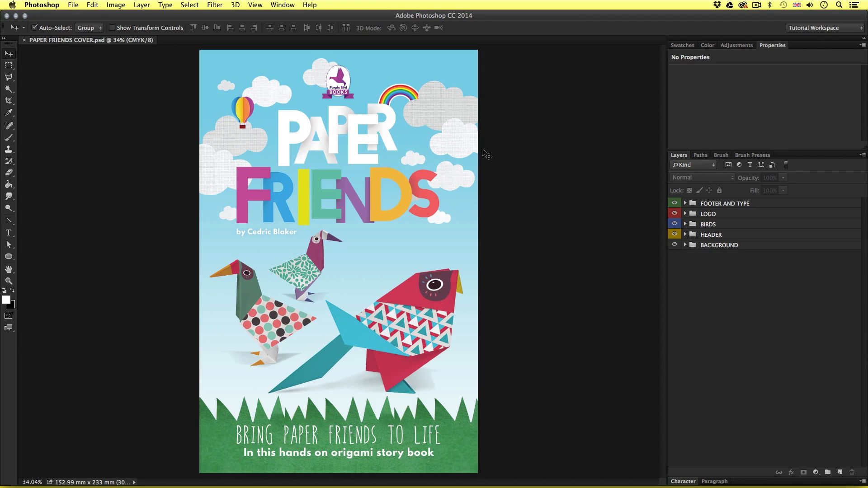
mouse_move(741, 237)
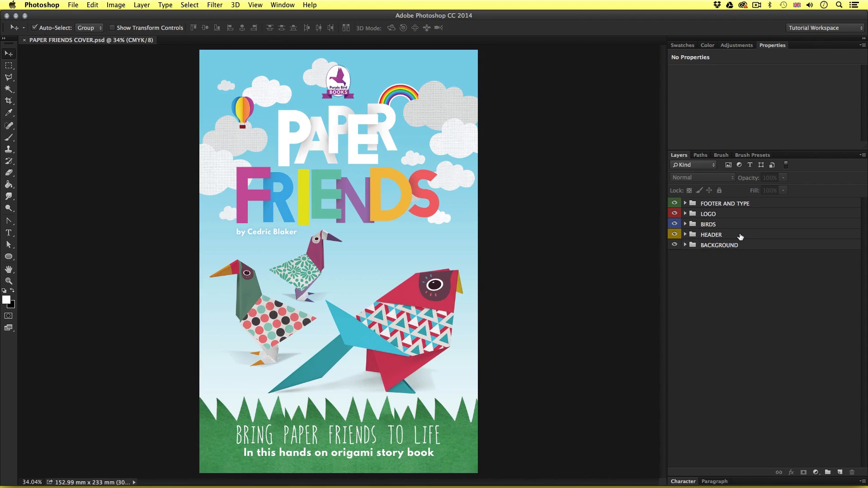
Edit the BOOK HEADER TYPE smart object inside the HEADER group and reposition a cloud
left_click(711, 234)
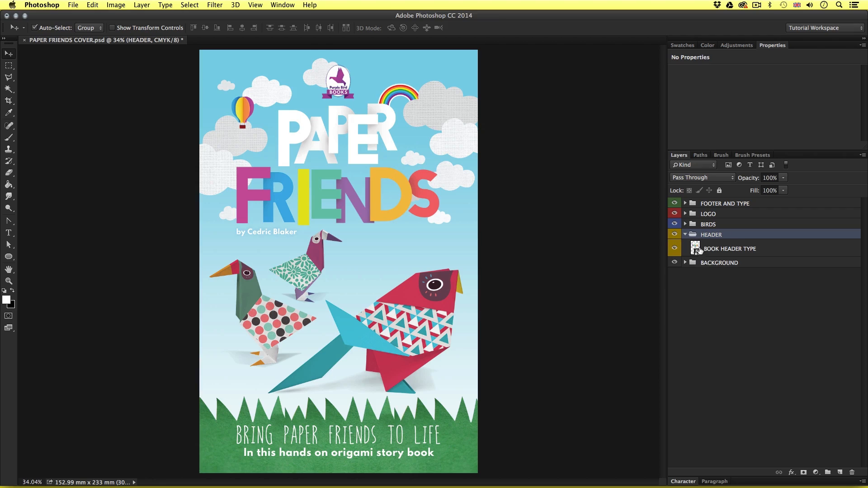
double_click(696, 249)
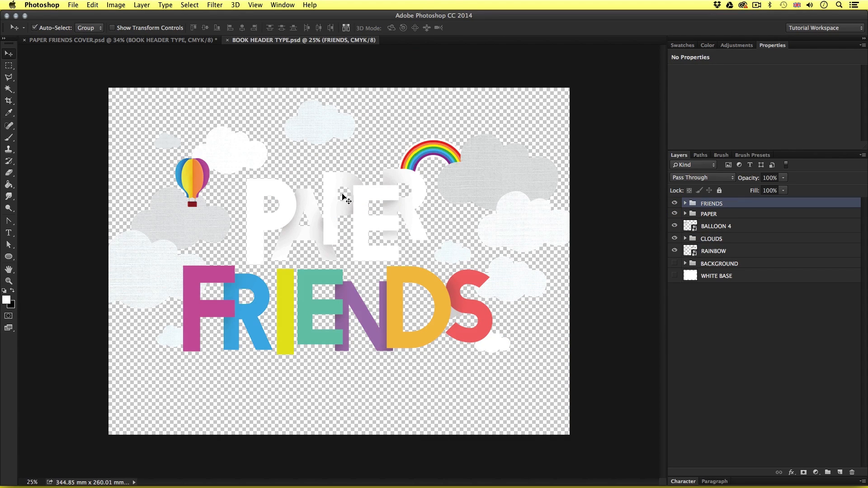
mouse_move(235, 150)
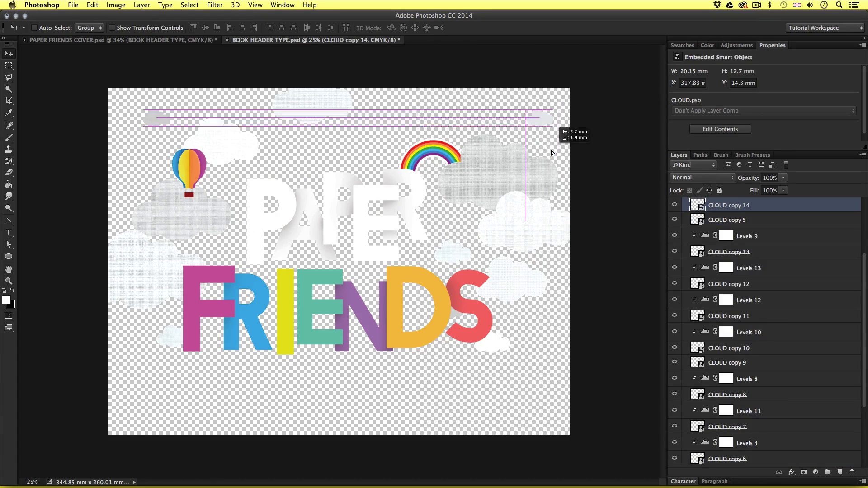
left_click(110, 40)
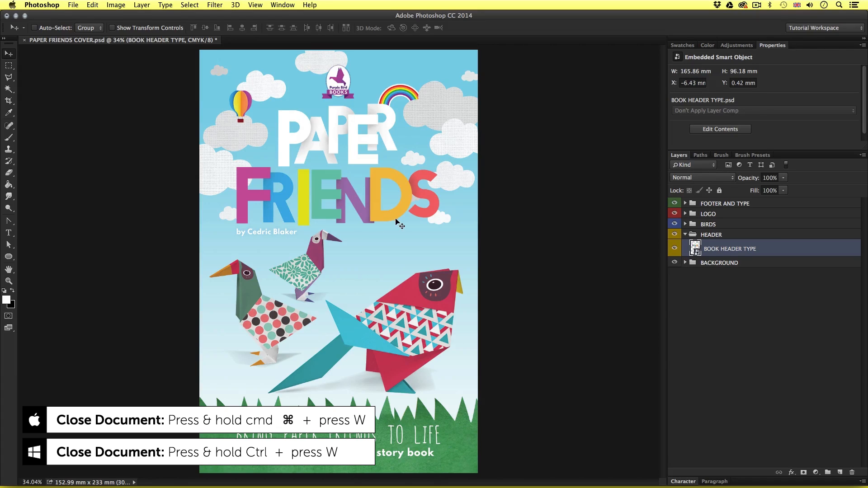
mouse_move(219, 145)
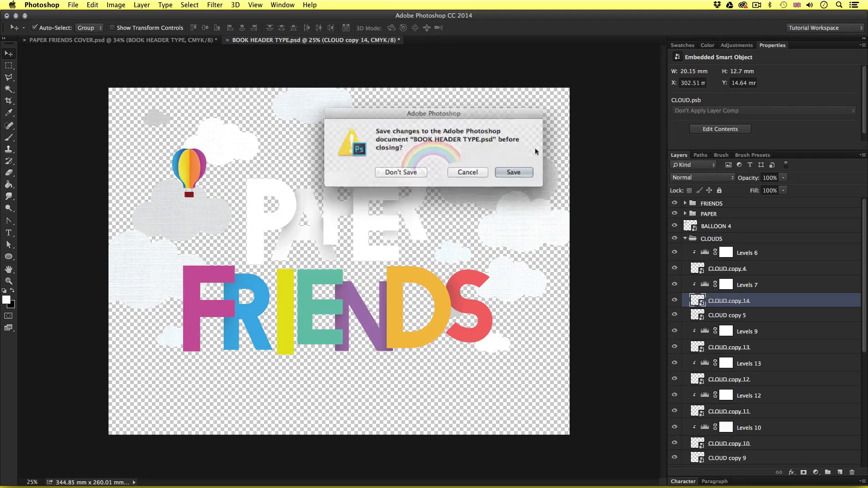
Save the title artwork changes and return to the cover document
left_click(513, 172)
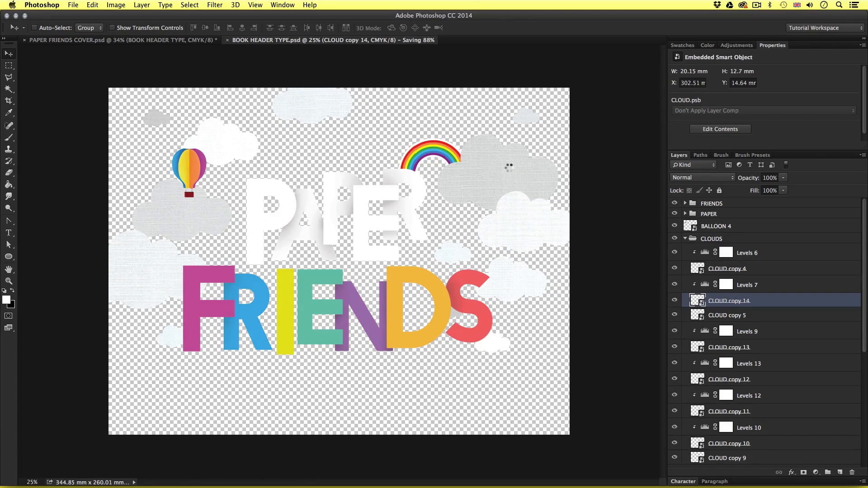
left_click(122, 40)
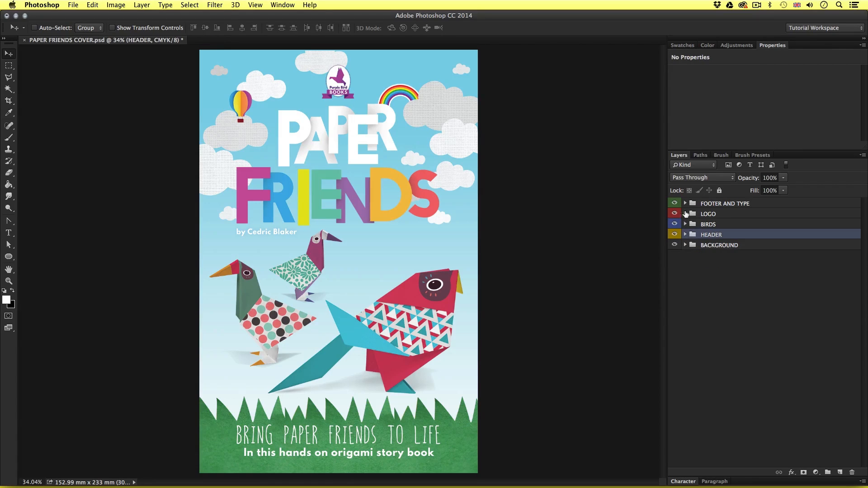
Check the paper bird layers in the BIRDS group, then show the layout guides over the cover
left_click(685, 224)
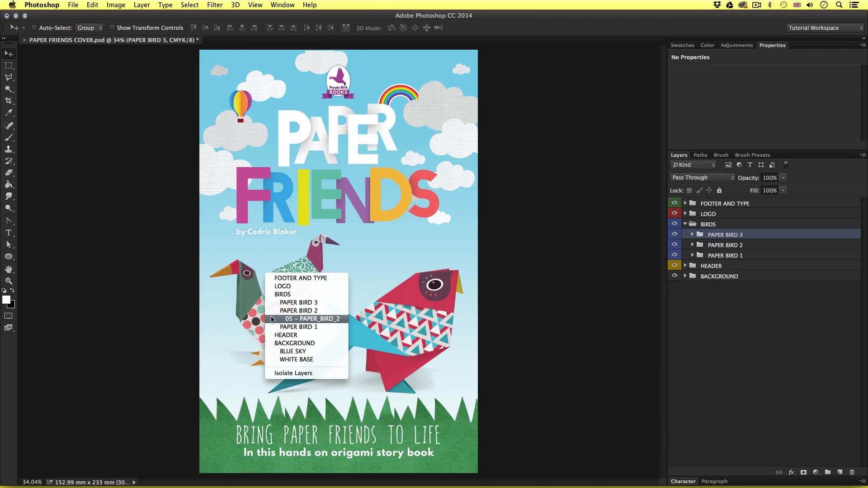
left_click(313, 319)
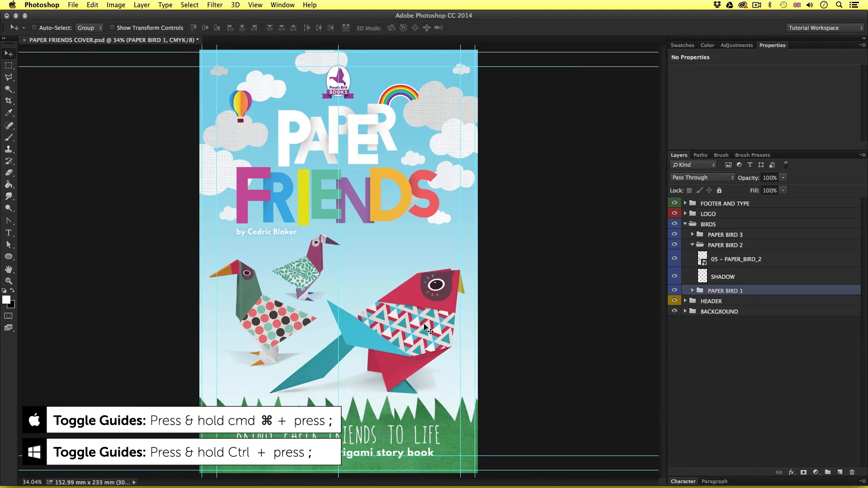
left_click(725, 245)
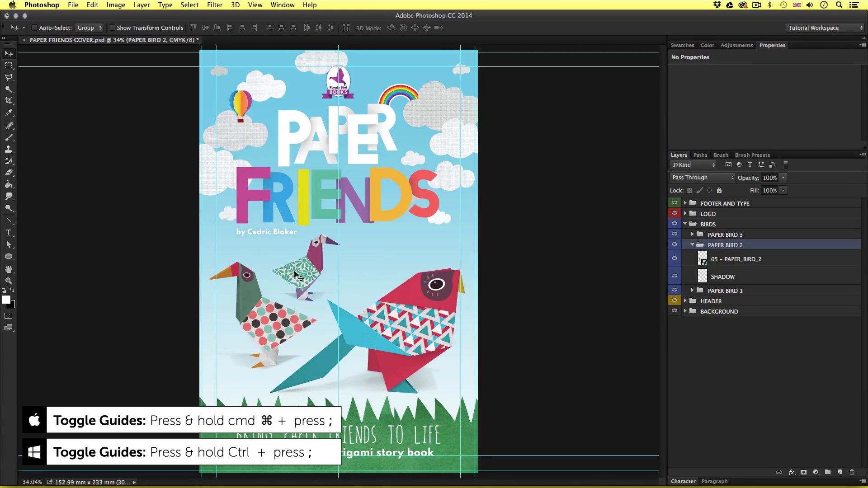
left_click(725, 235)
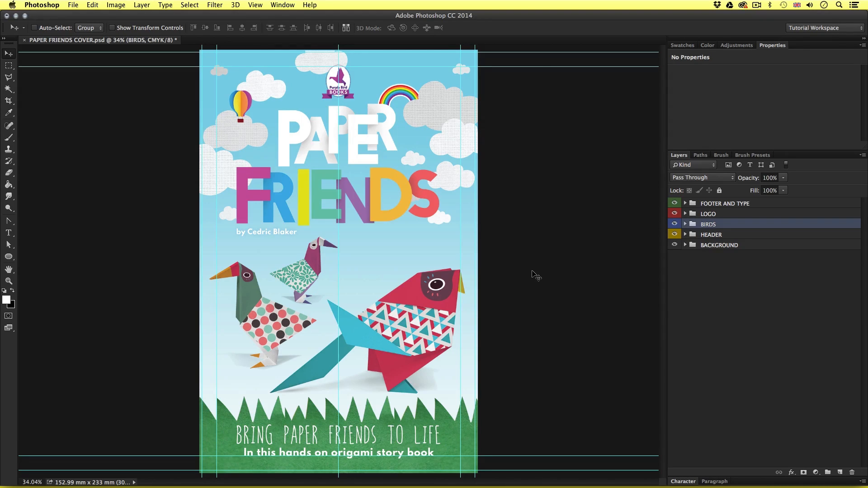
mouse_move(516, 282)
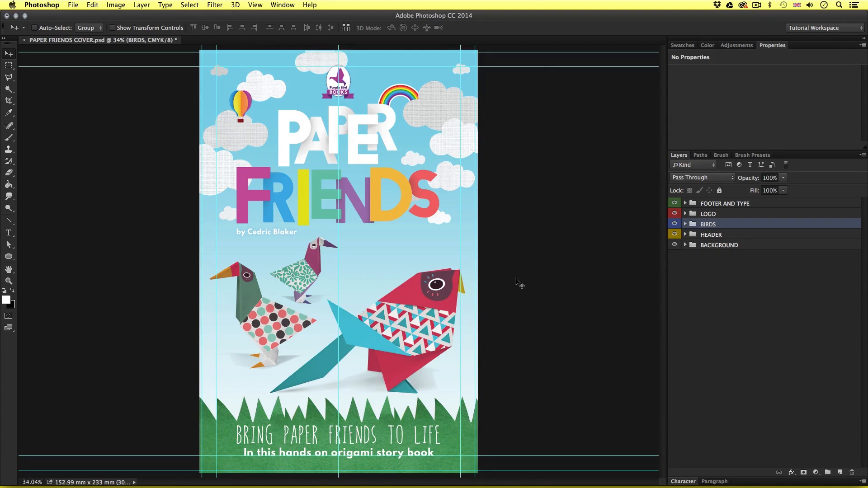
left_click(116, 5)
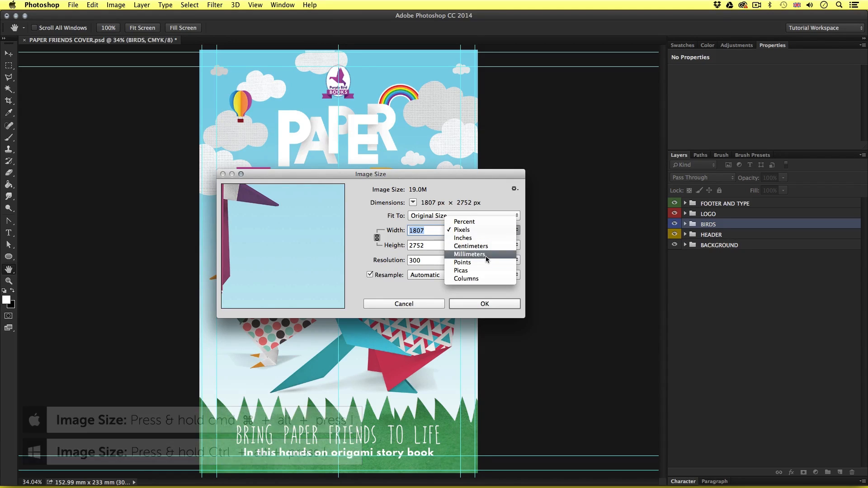
Verify the cover is 152.99 × 233 mm at 300 pixels/inch and accept the size unchanged
left_click(470, 254)
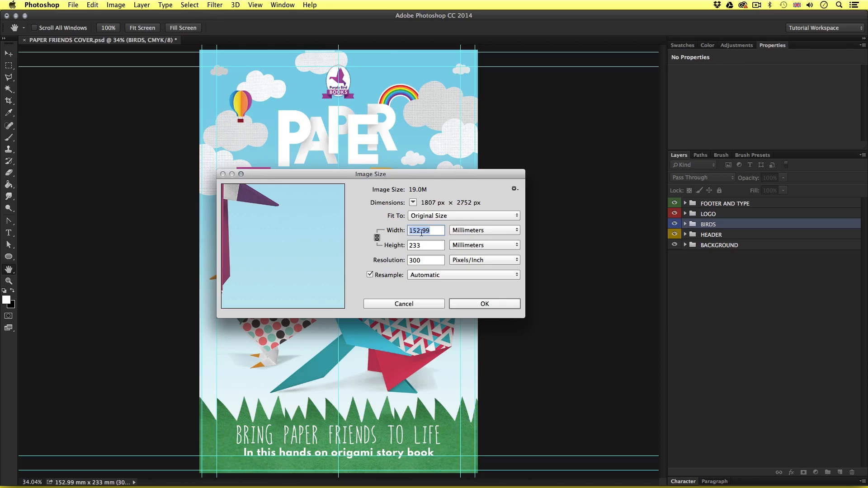
left_click(425, 245)
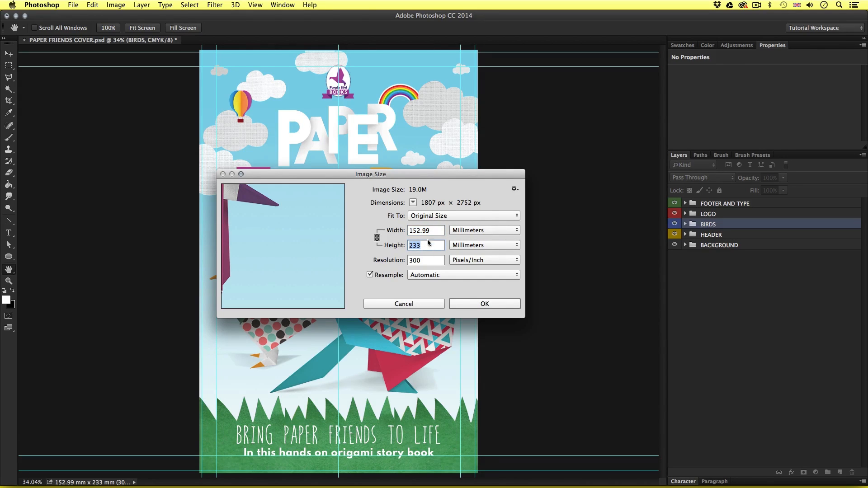
left_click(426, 230)
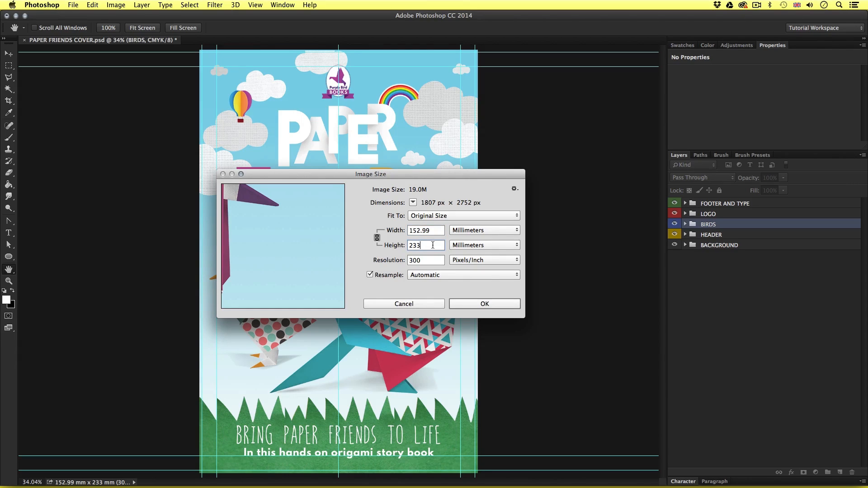
left_click(425, 261)
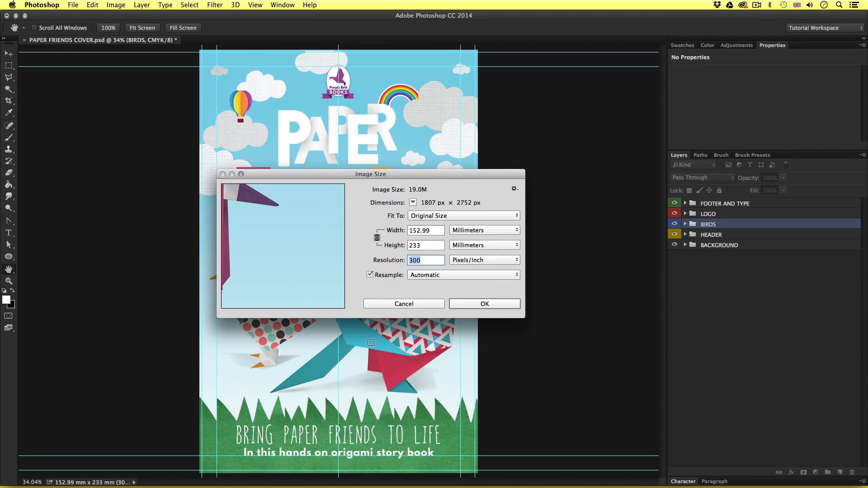
mouse_move(442, 275)
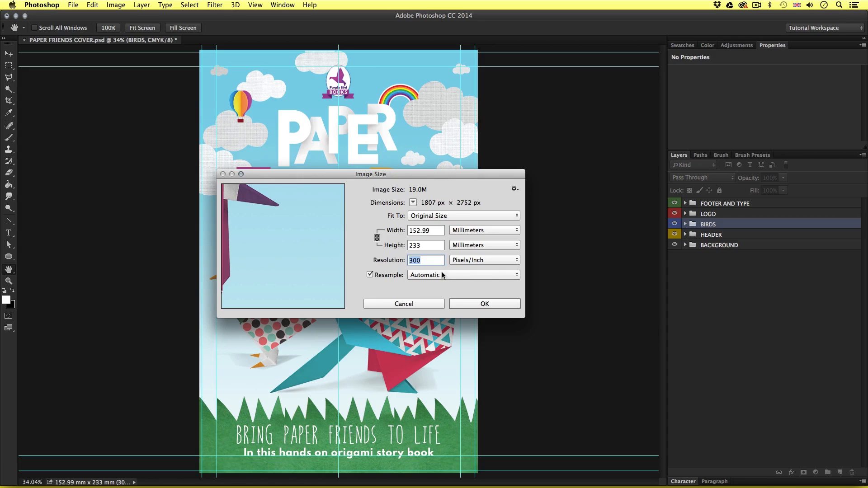
left_click(425, 260)
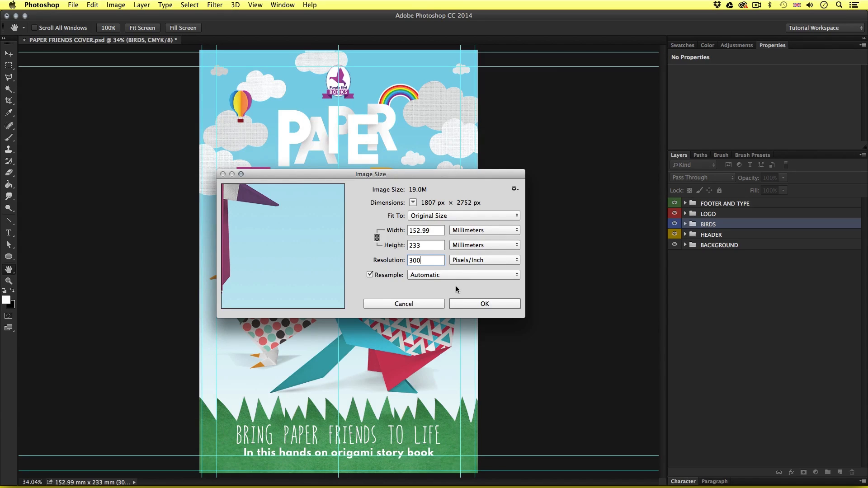
left_click(484, 304)
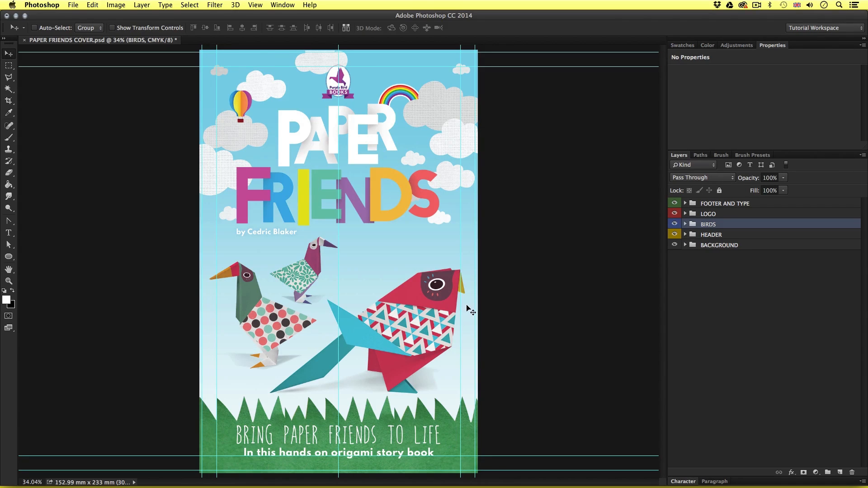
mouse_move(492, 324)
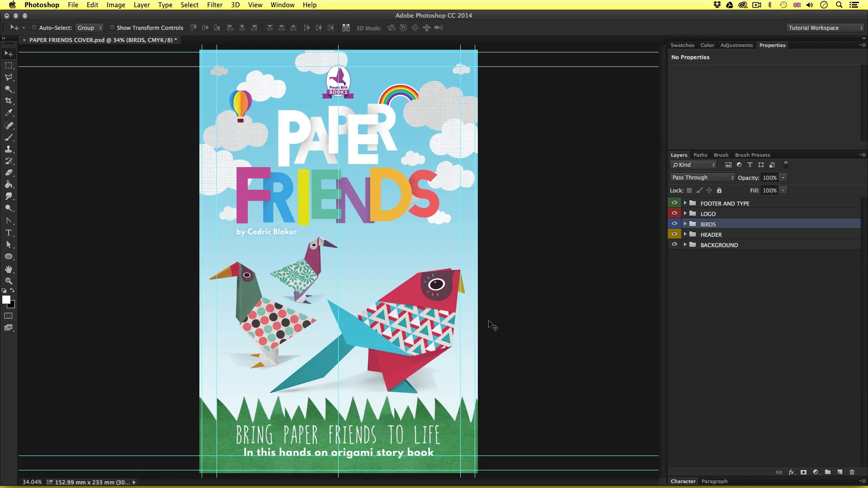
left_click(115, 5)
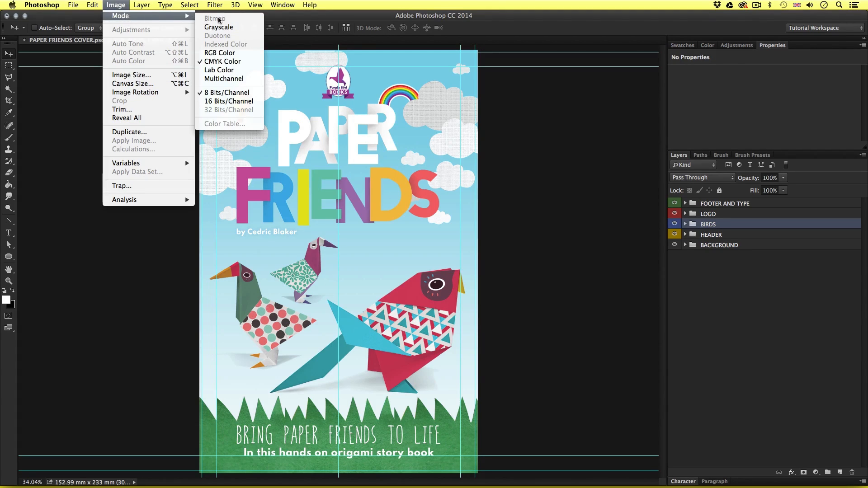
mouse_move(222, 62)
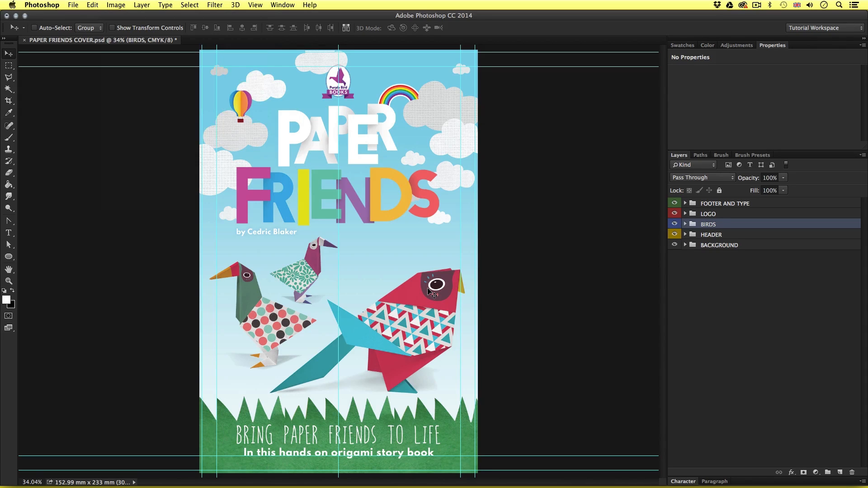
mouse_move(558, 277)
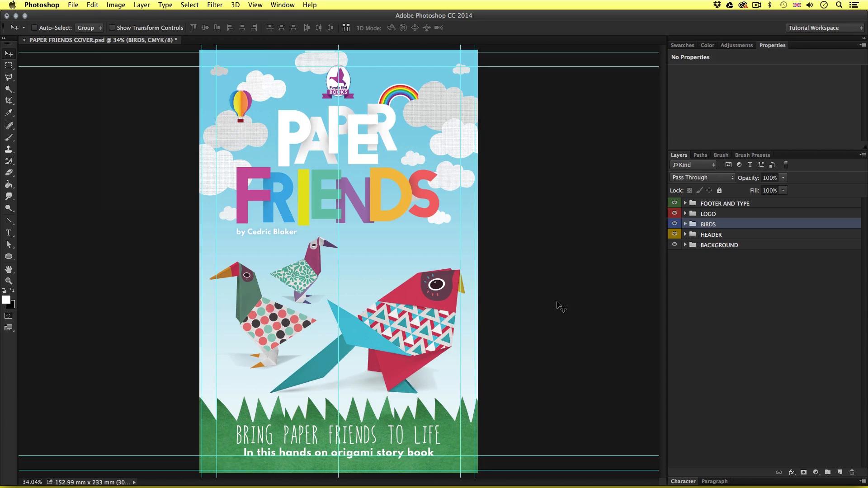
Start a Save As copy of the cover in JPEG format in the MY PROJECT folder
left_click(72, 6)
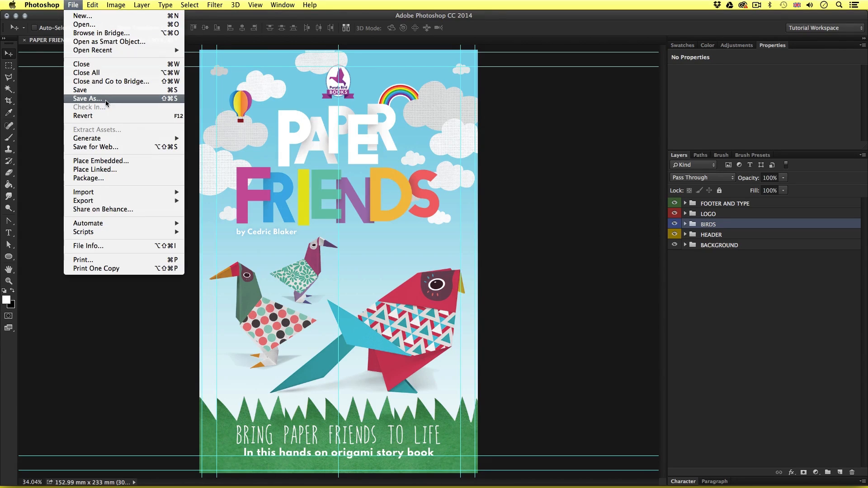
left_click(88, 98)
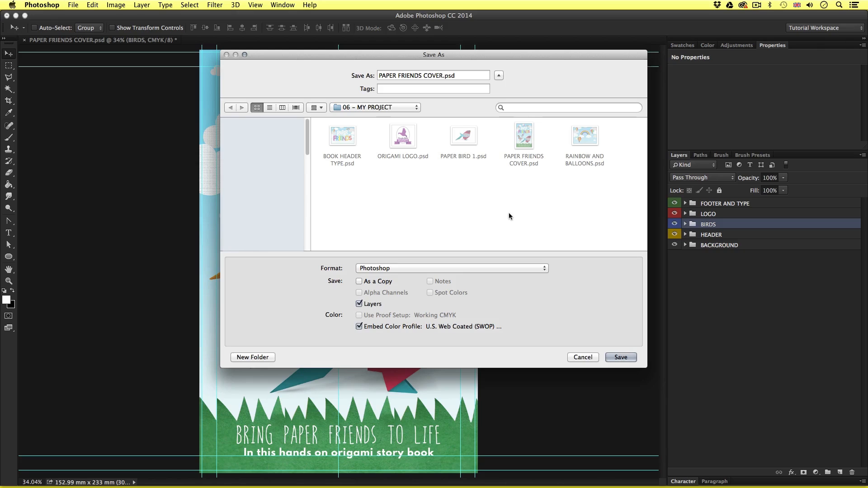
left_click(450, 268)
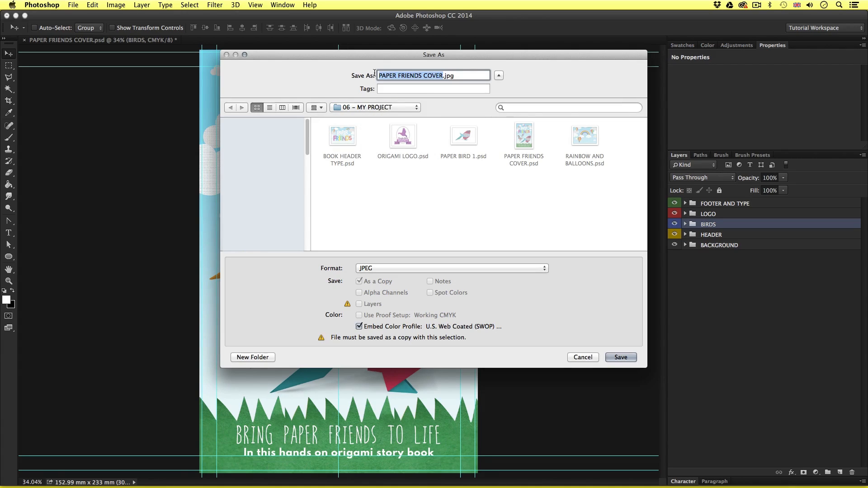
Name the copy PAPER_FRIENDS_COVER_PRINT_CMYK_300DPI_3MM_BLEED
type("PAPE")
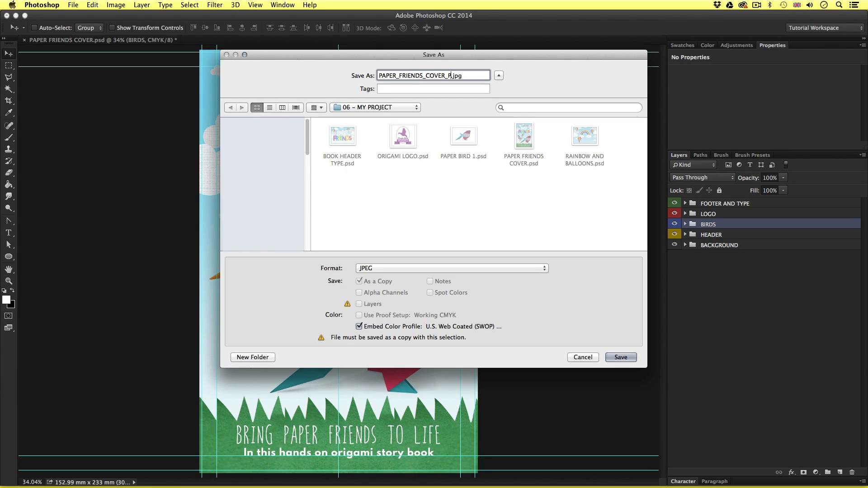
type("PRINT_CMYK_")
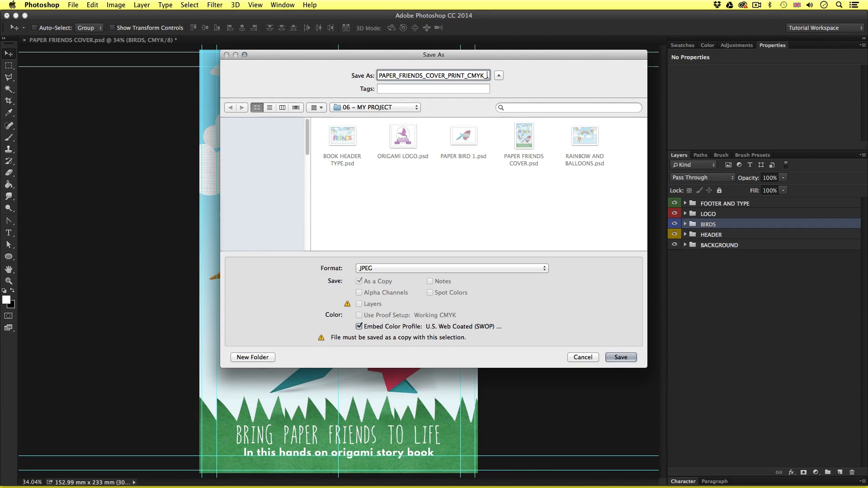
type("300DPI_3MM_BLEED")
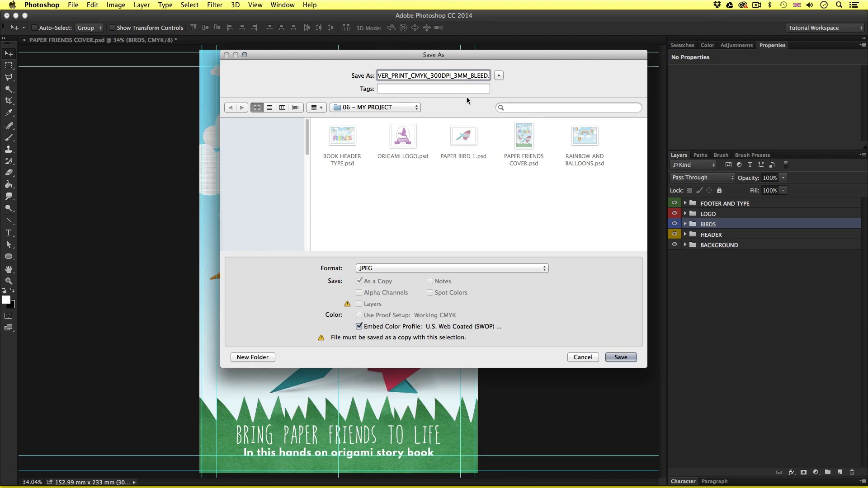
mouse_move(480, 262)
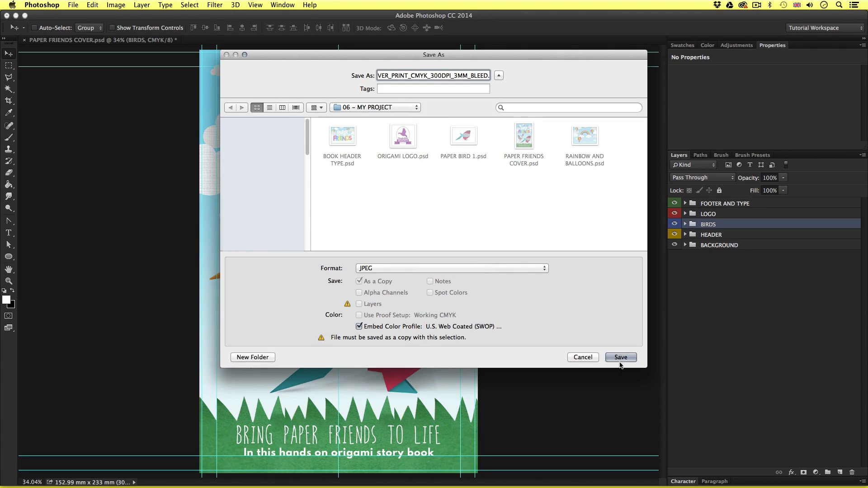
Save the flattened JPEG at maximum quality 12
left_click(620, 358)
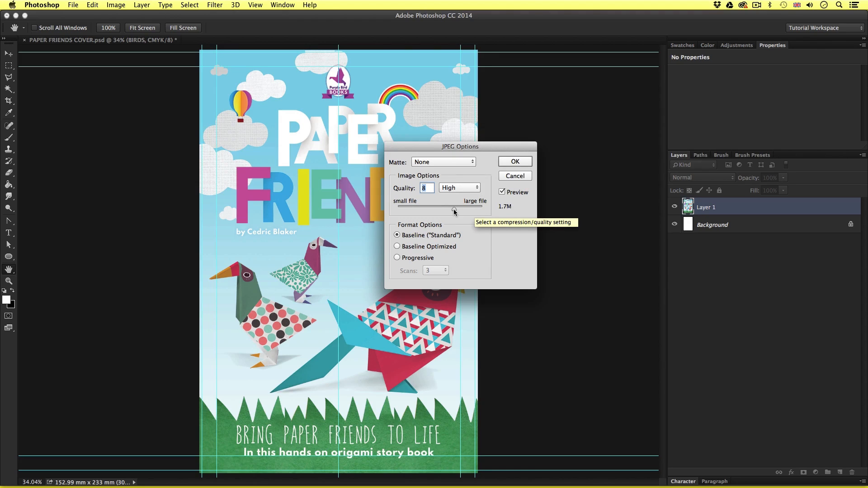
left_click_drag(454, 209, 484, 209)
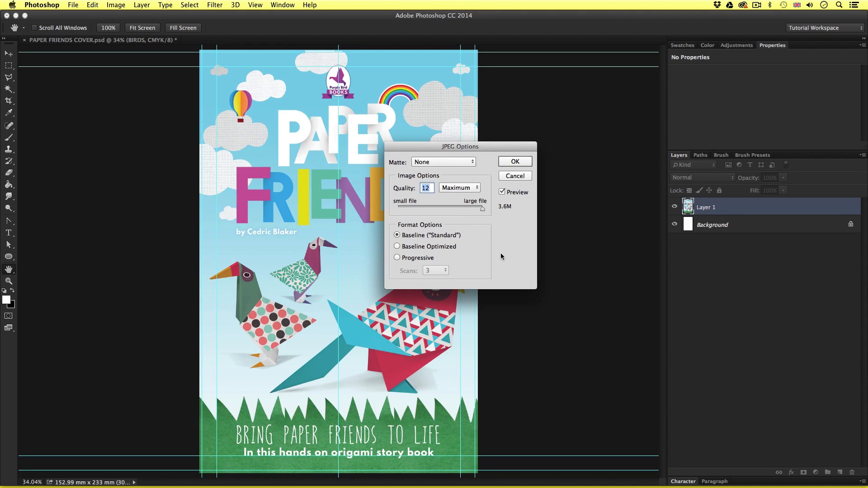
left_click(514, 161)
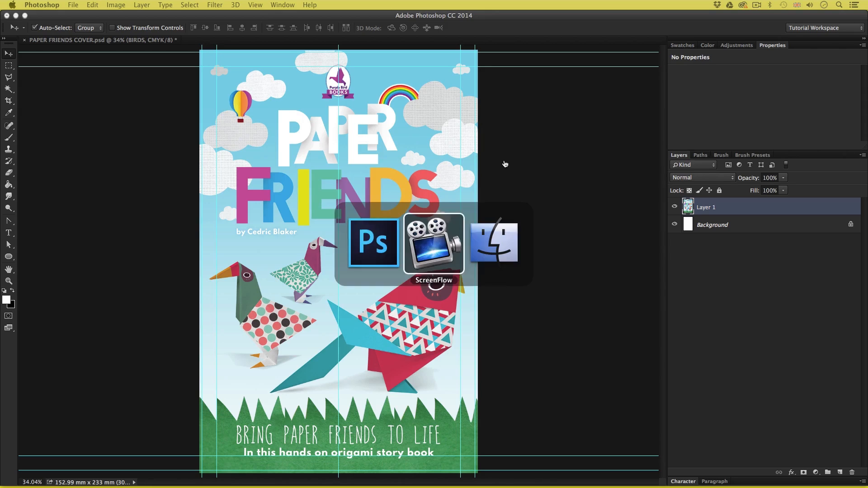
Switch to Finder and open the 06 – MY PROJECT folder holding the exported JPEG
left_click(493, 242)
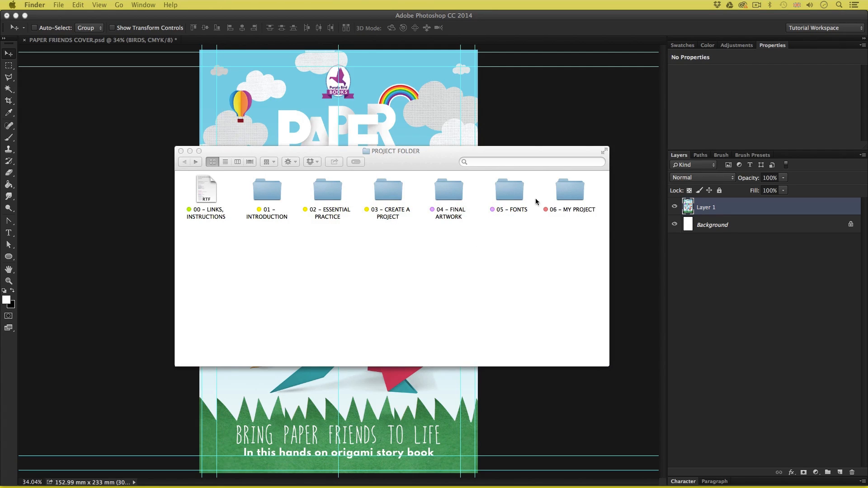
double_click(569, 188)
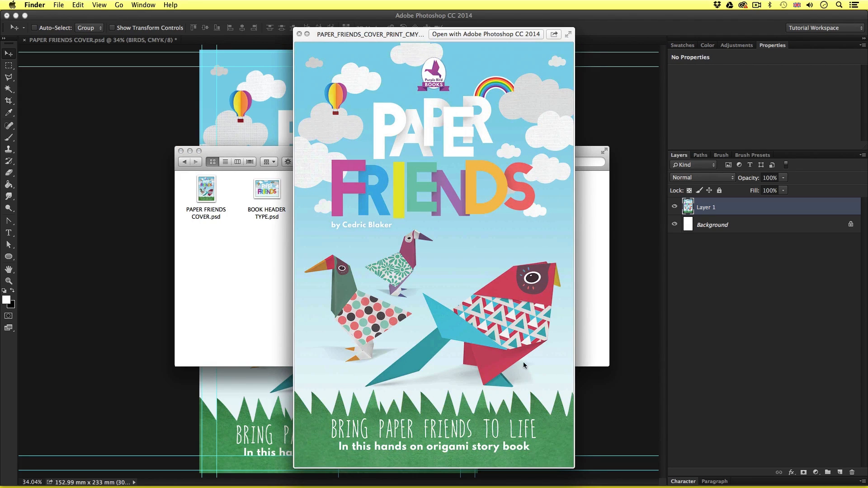
mouse_move(631, 360)
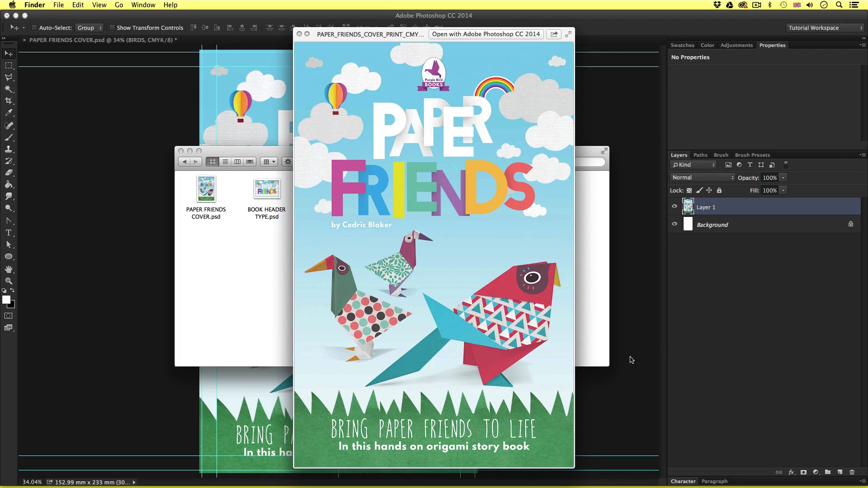
mouse_move(503, 132)
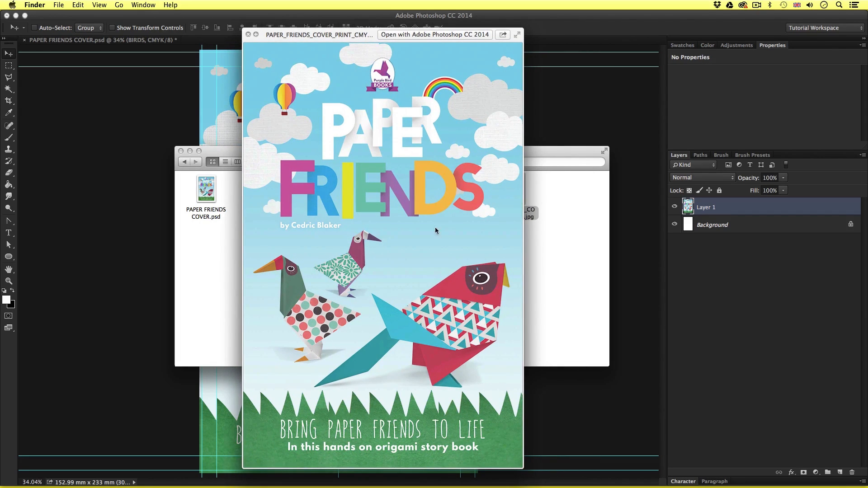
mouse_move(411, 274)
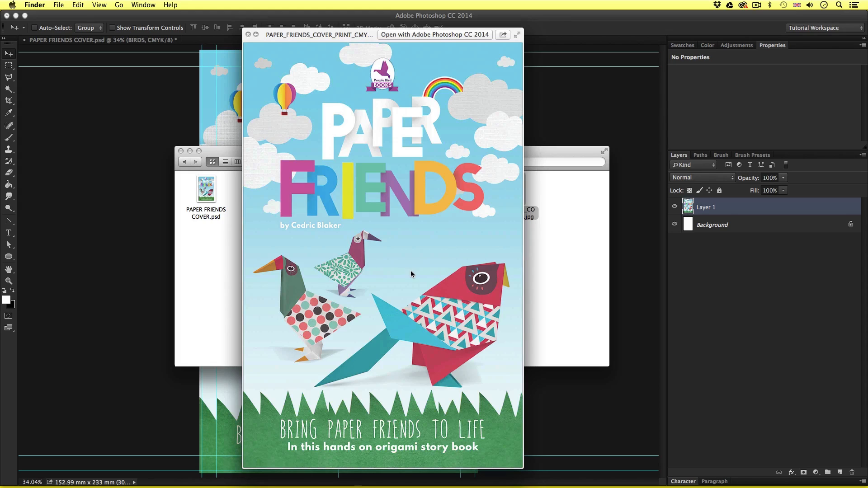